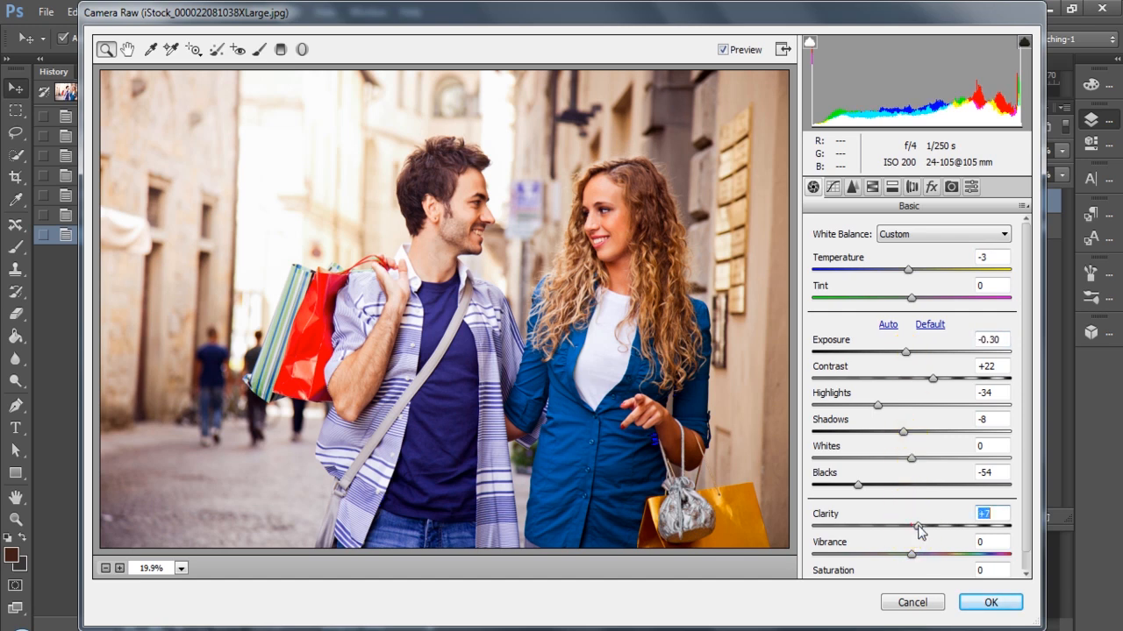
Raise the Clarity slider in the Basic adjustments for a crisper photo
click(833, 187)
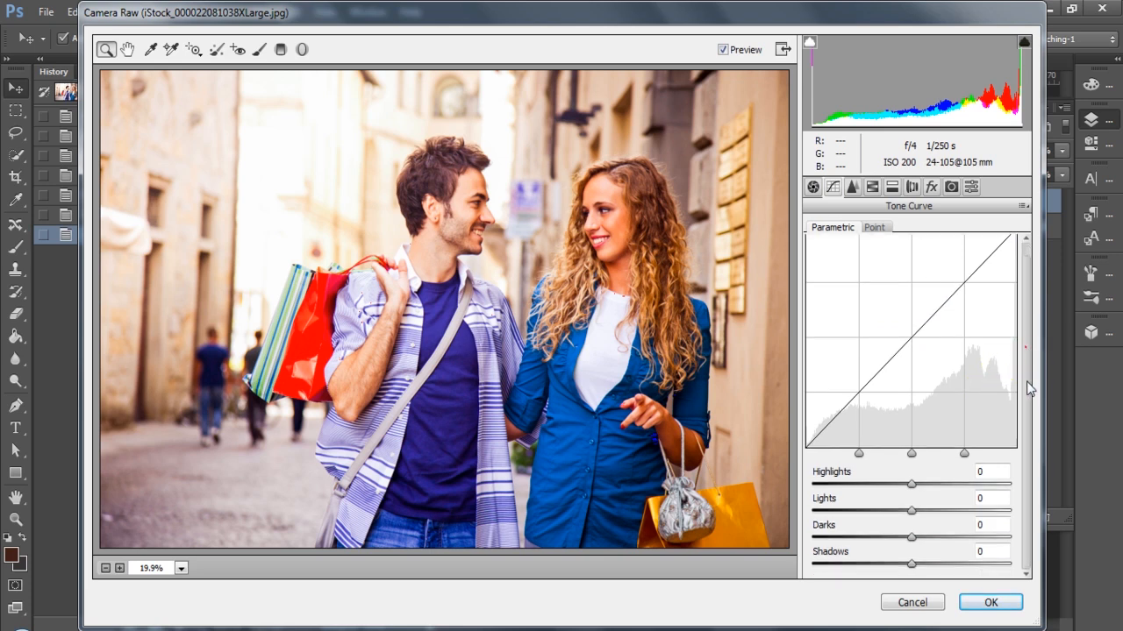
Pull the tone curve Highlights down and adjust the Lights to darken the photo
drag(910, 485, 855, 485)
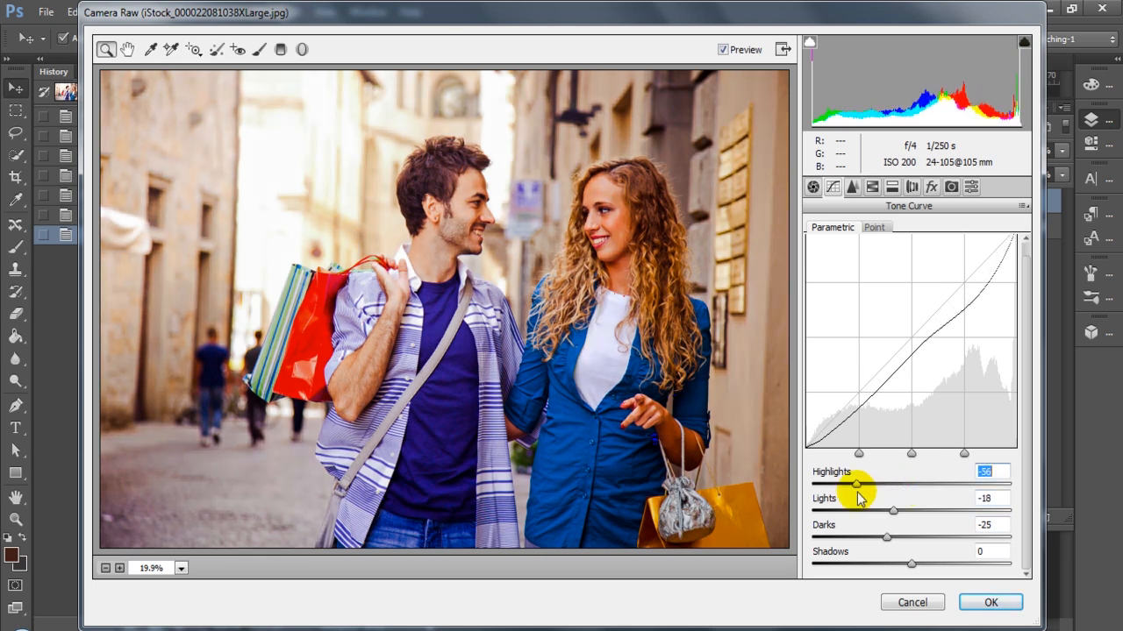
click(852, 187)
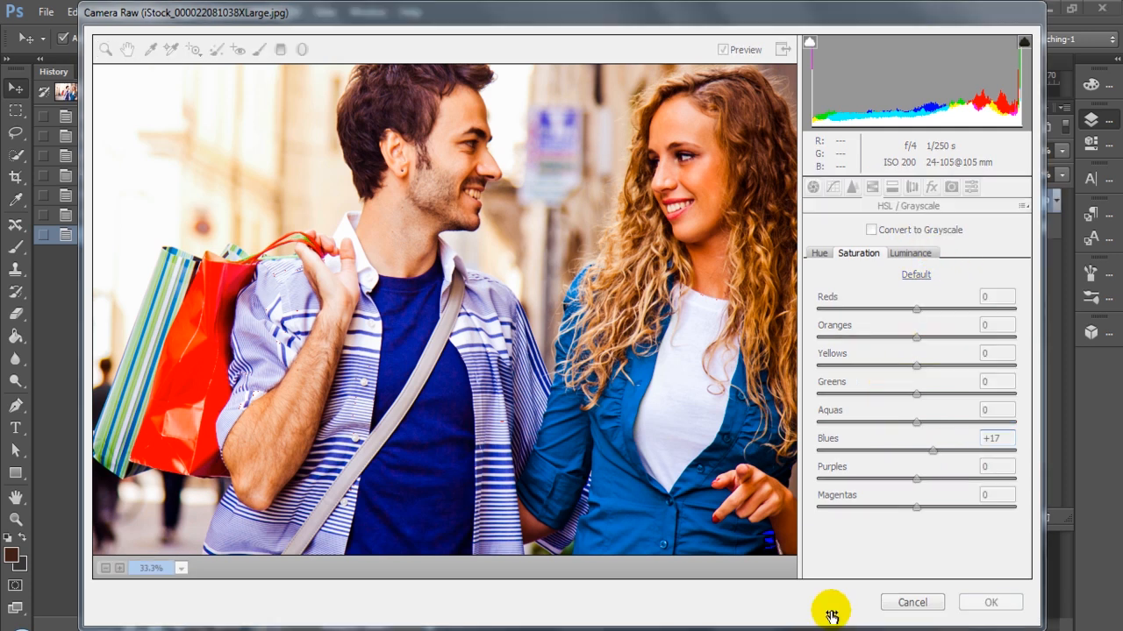
click(818, 254)
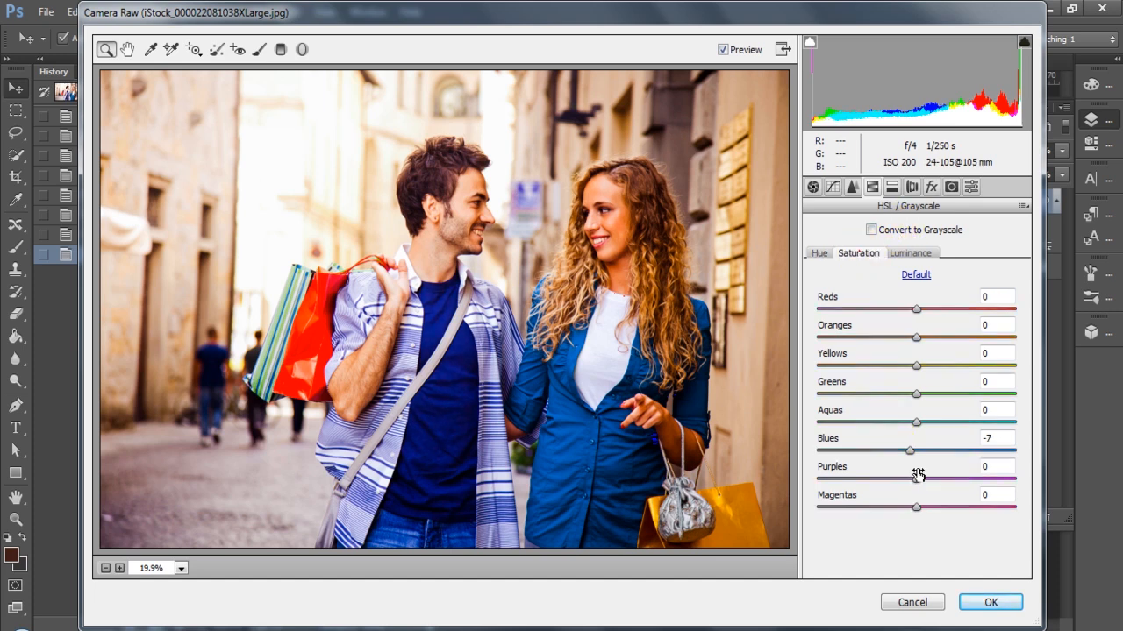
Commit the revised Camera Raw settings to Layer 1's smart filter
click(990, 602)
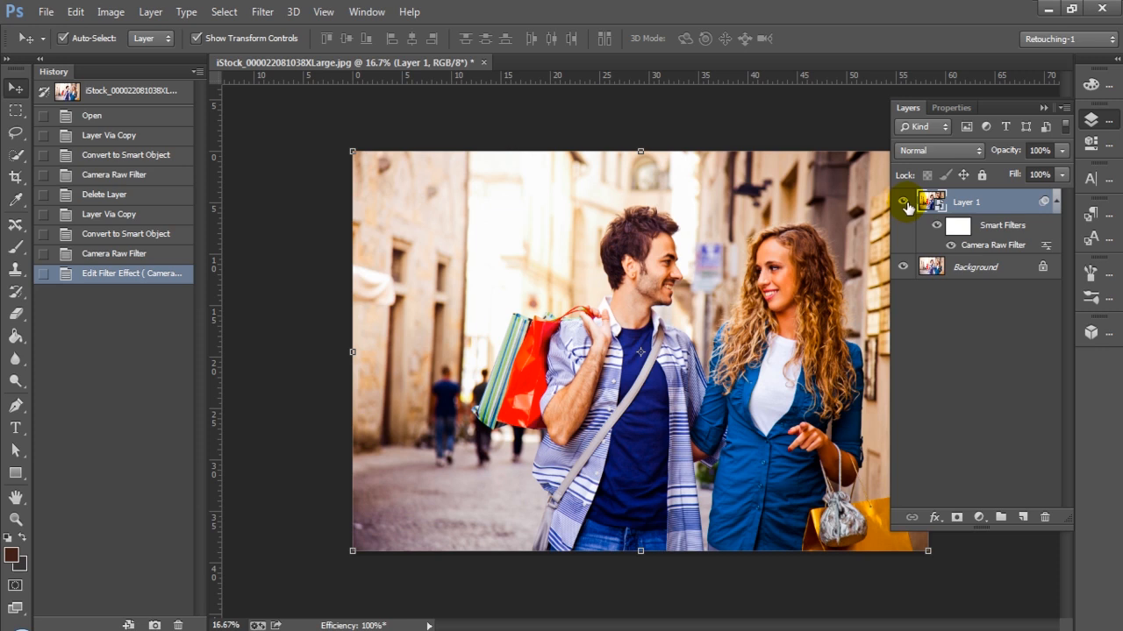